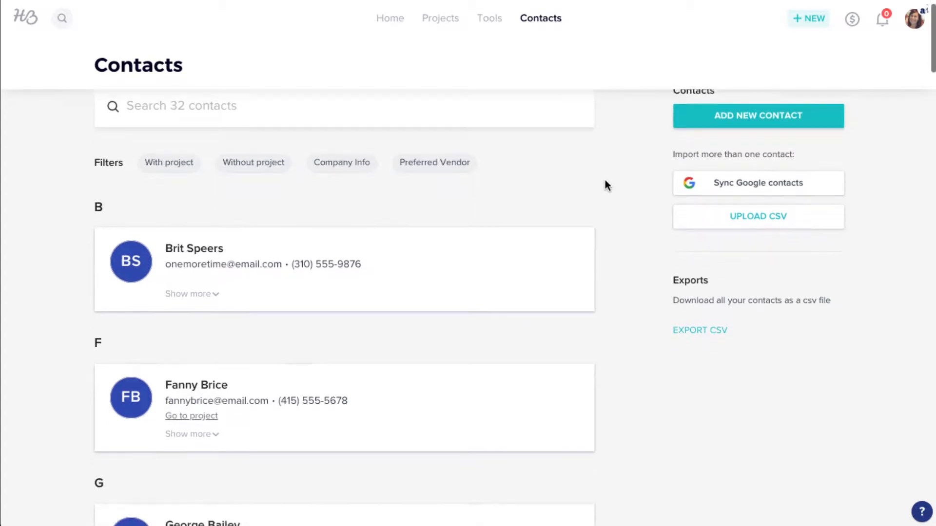
Step: Browse down the Contacts list, then return to the home dashboard
scroll(down, 3)
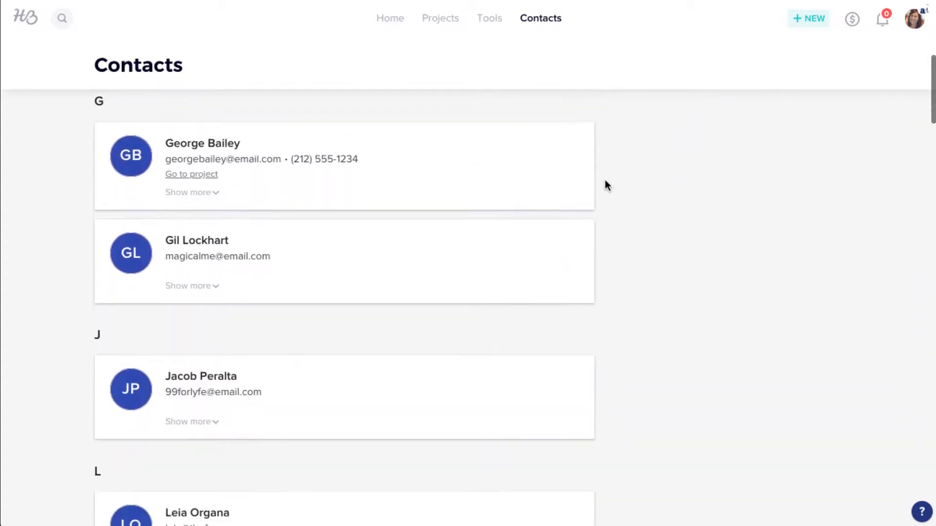
scroll(down, 3)
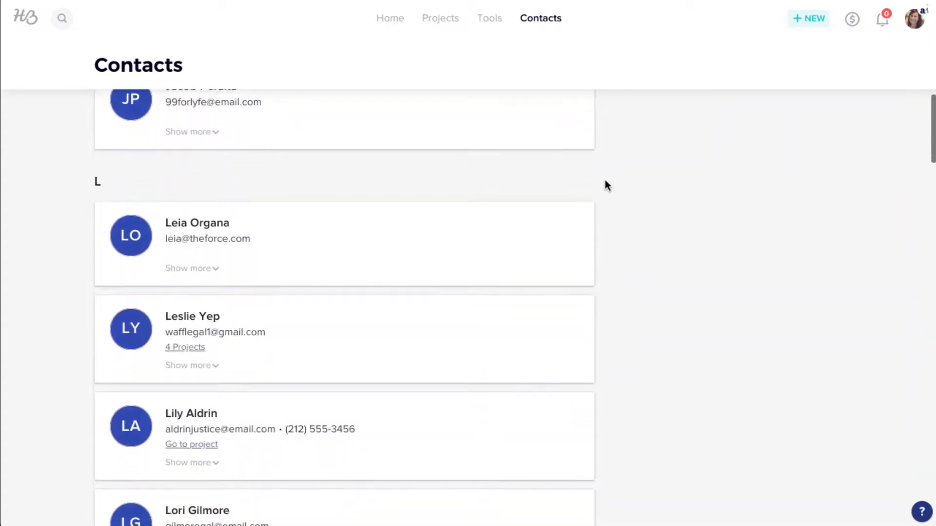
click(390, 18)
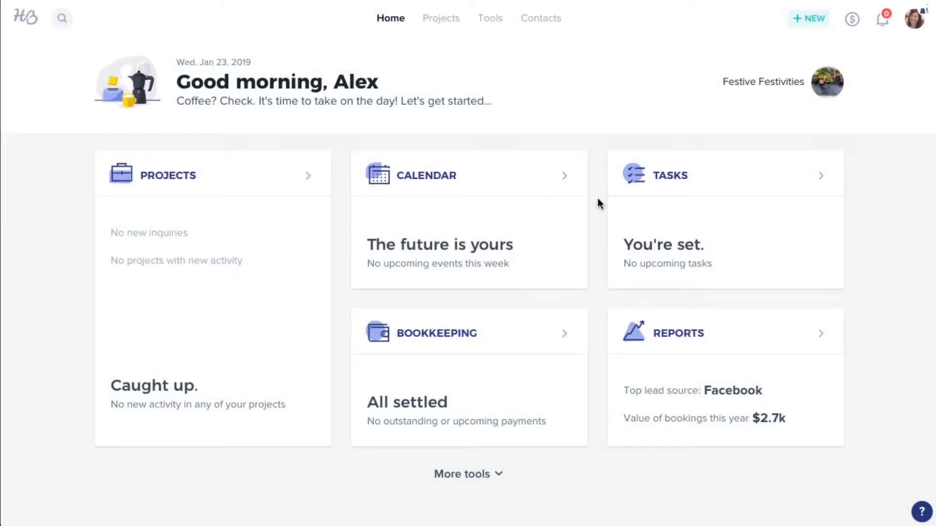
mouse_move(750, 48)
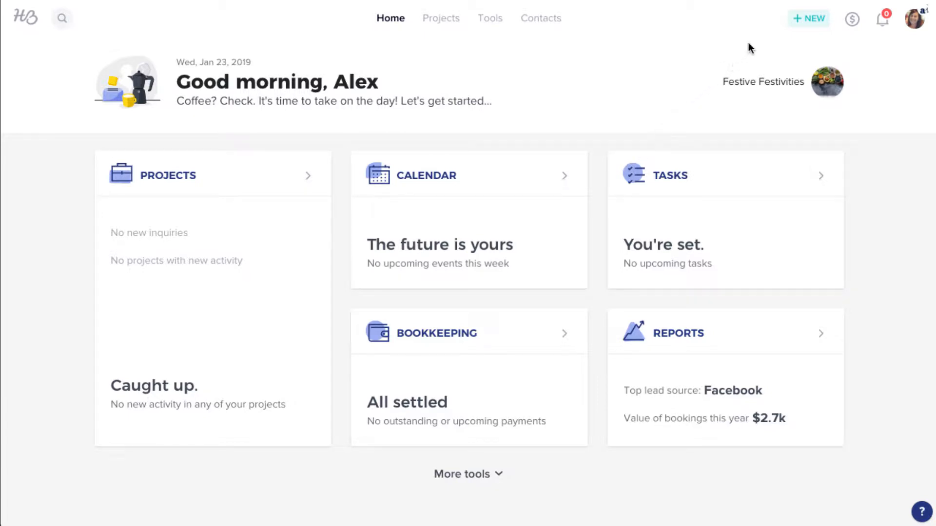
click(809, 18)
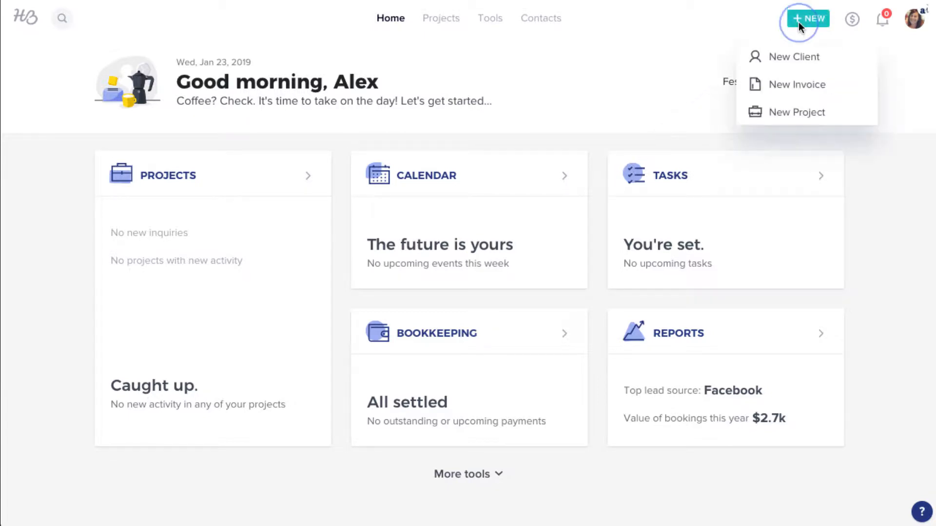
click(794, 57)
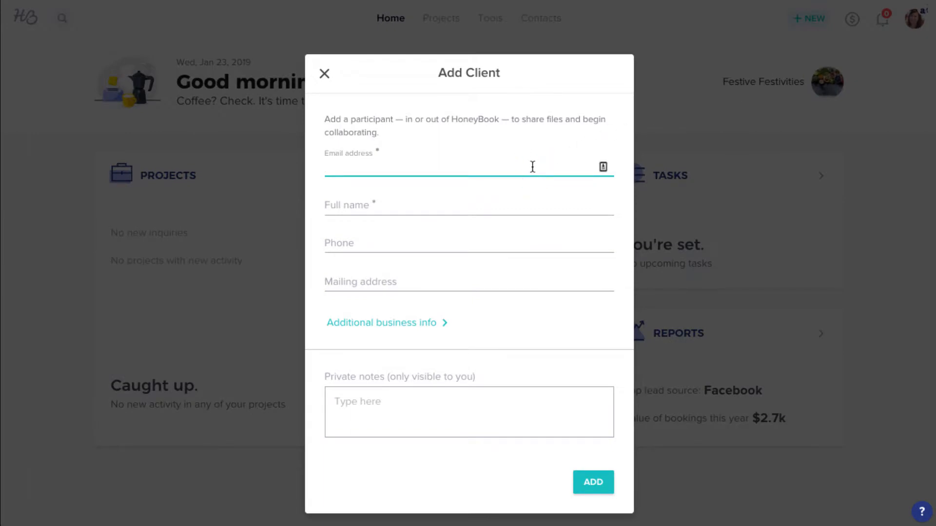
text(Ron Duckson)
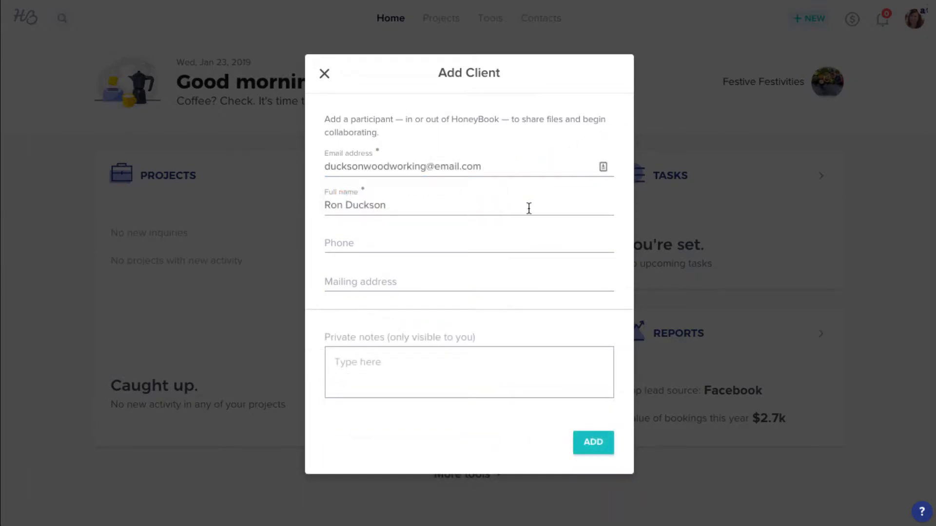
click(592, 442)
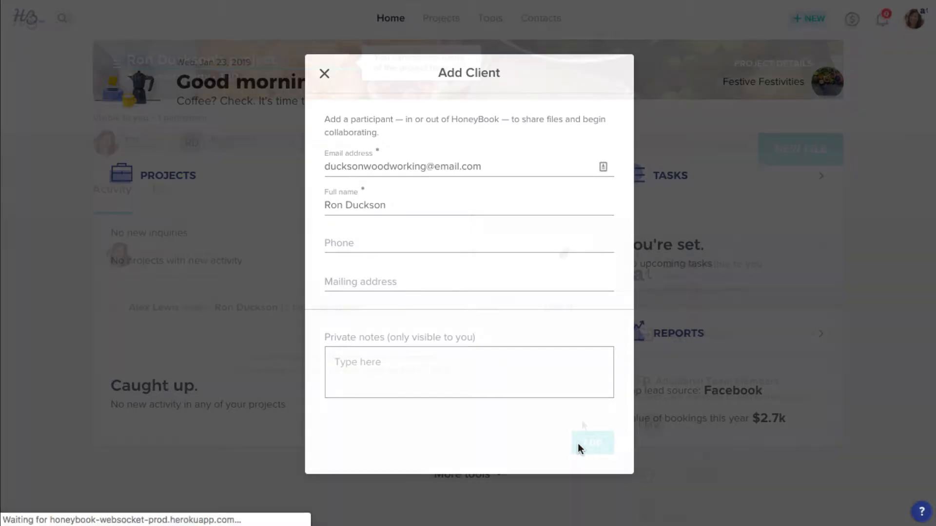
click(592, 442)
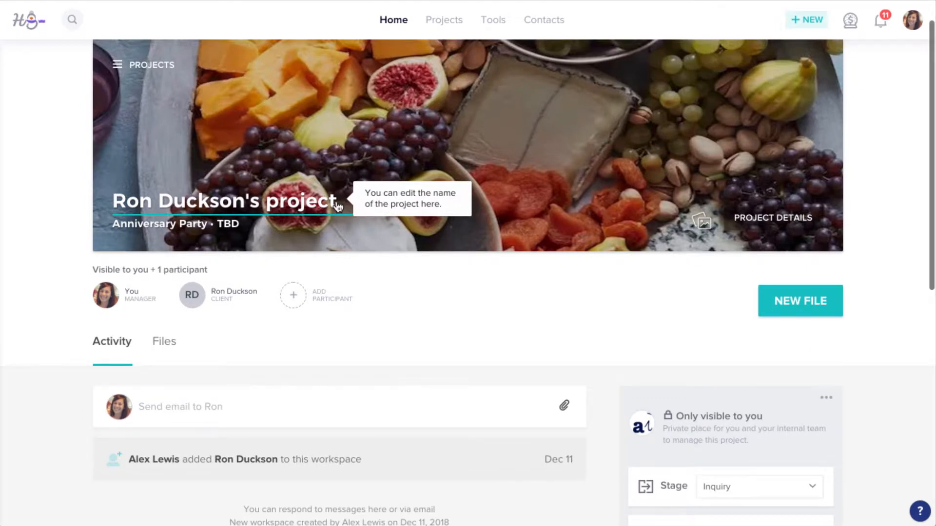
Step: Retitle the project Harvest Festival starting Dec 15, 2018, and discard an unused email draft
click(226, 201)
text(Harvest Festival)
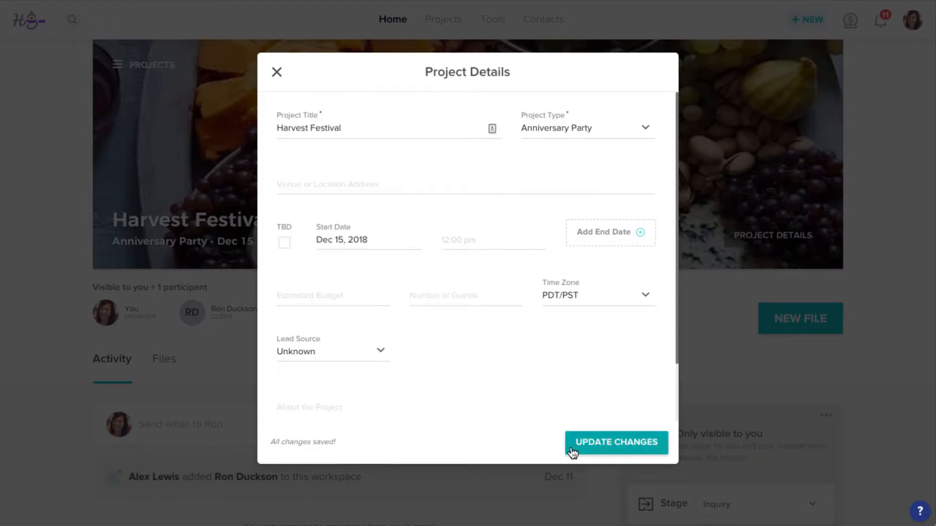
click(617, 442)
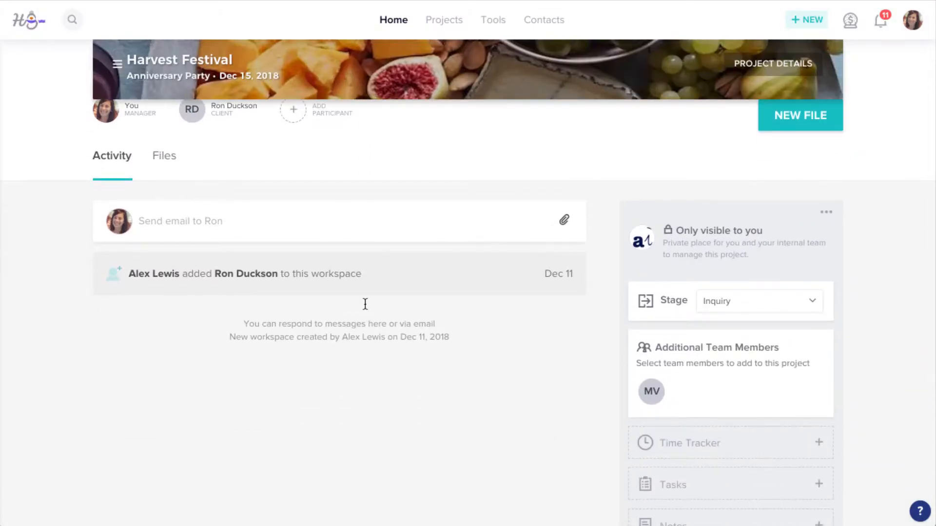
click(179, 221)
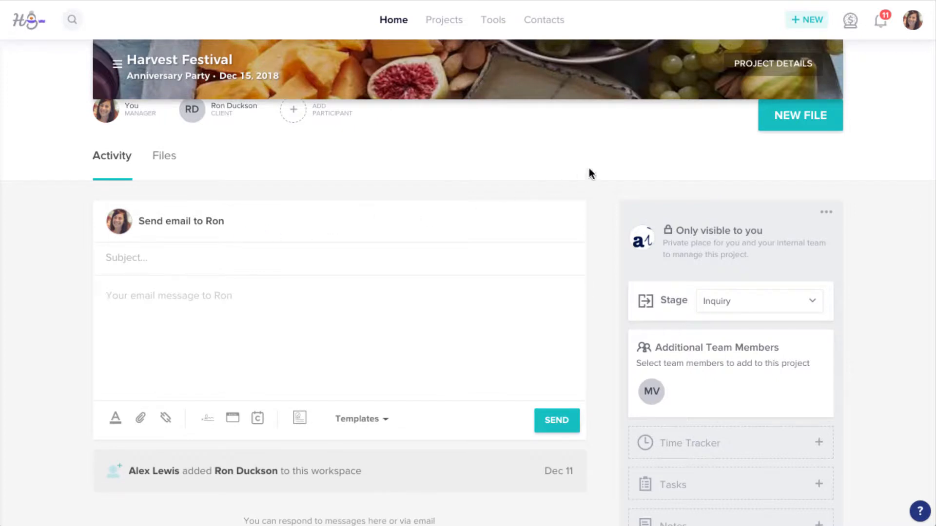
click(800, 116)
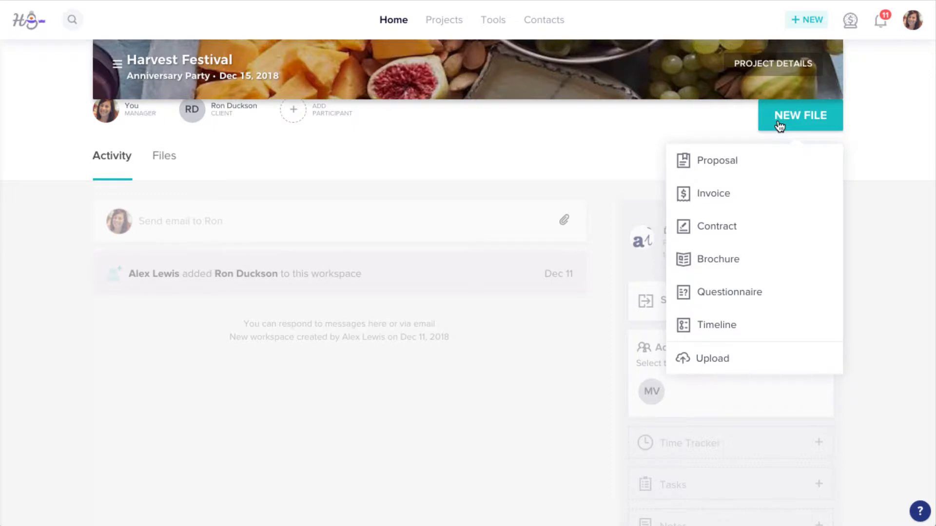
Step: Create a $2,350 Harvest Festival invoice from a starting template and adjust the first payment's due date
click(715, 194)
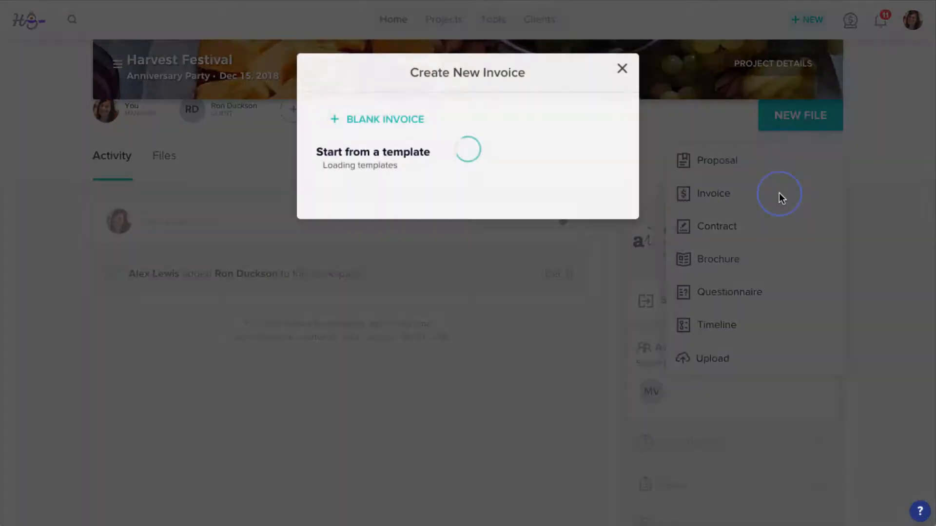
click(386, 119)
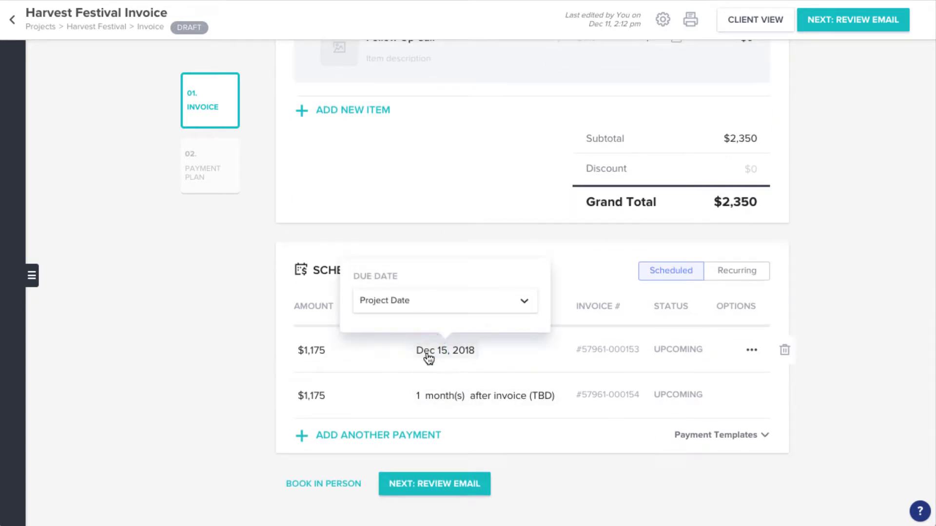
click(444, 300)
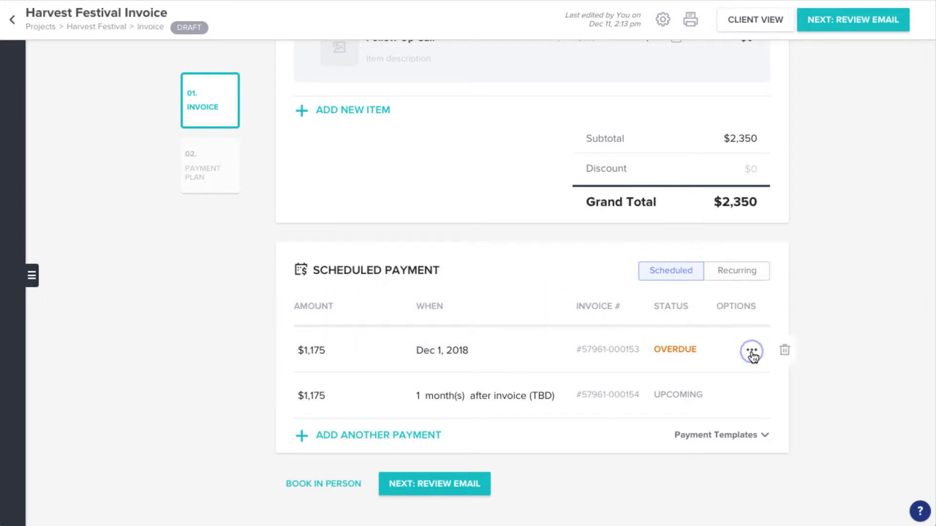
Step: Mark the first $1,175 installment as paid in cash and move to the invoice email
click(751, 351)
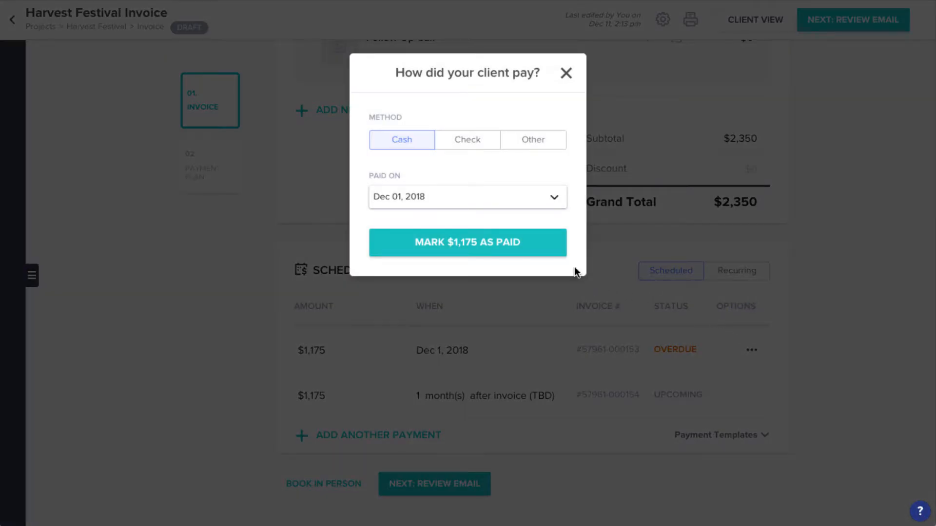
click(467, 242)
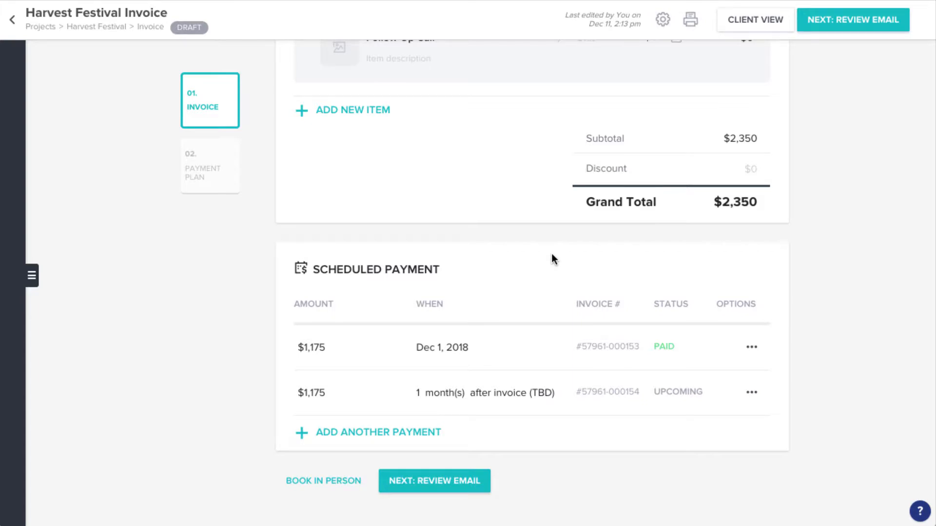
click(434, 482)
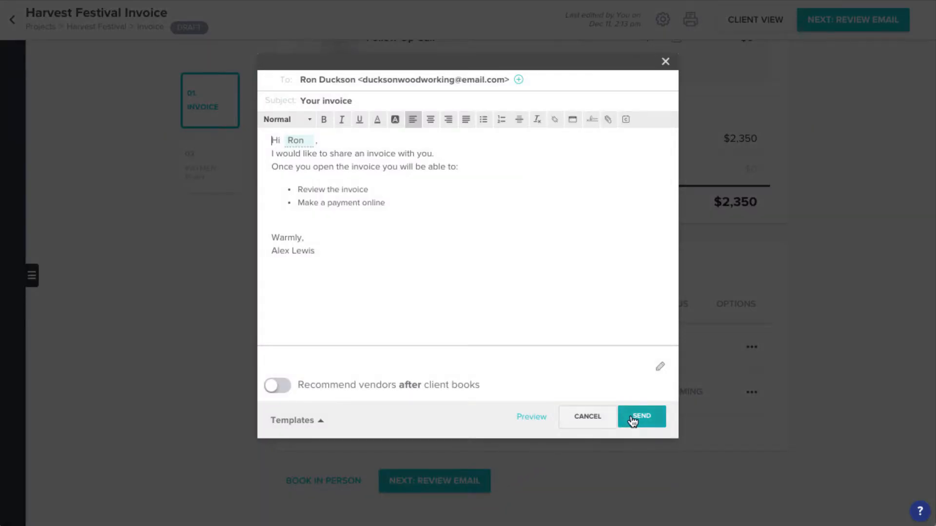
click(641, 416)
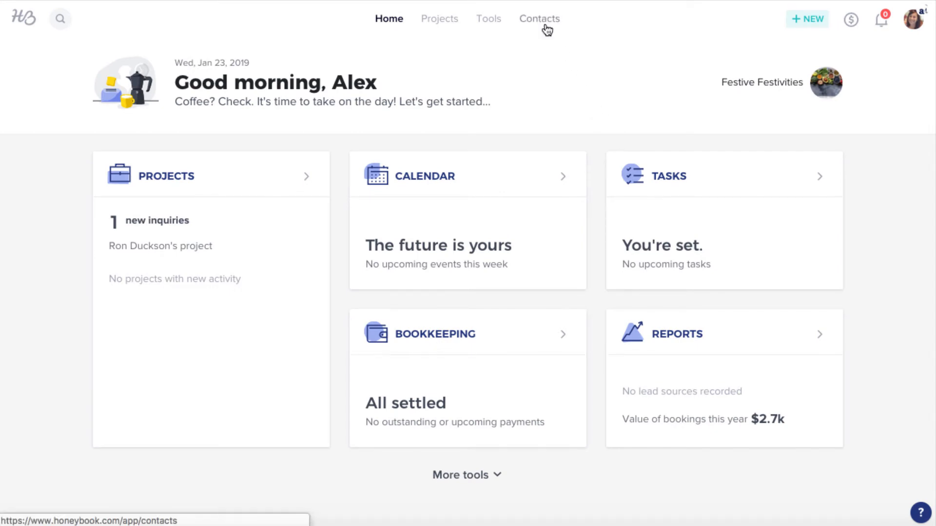
click(538, 18)
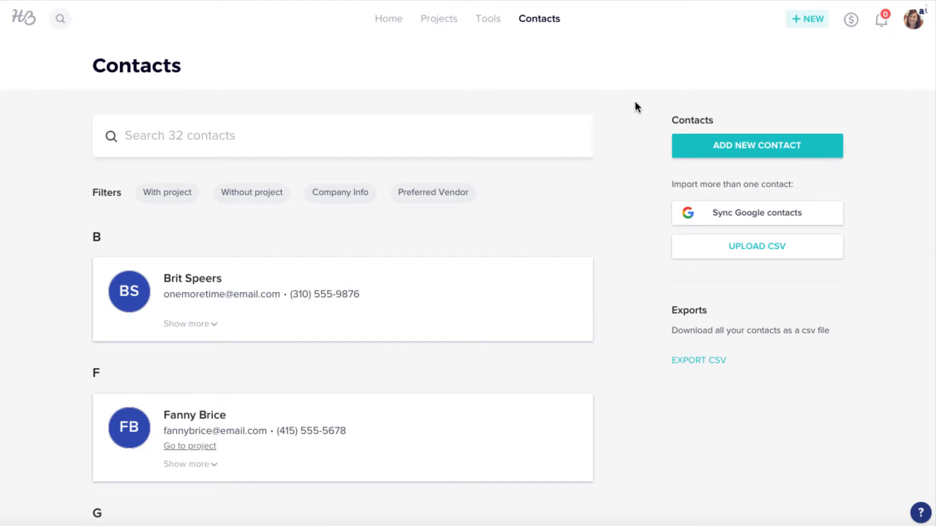
click(756, 146)
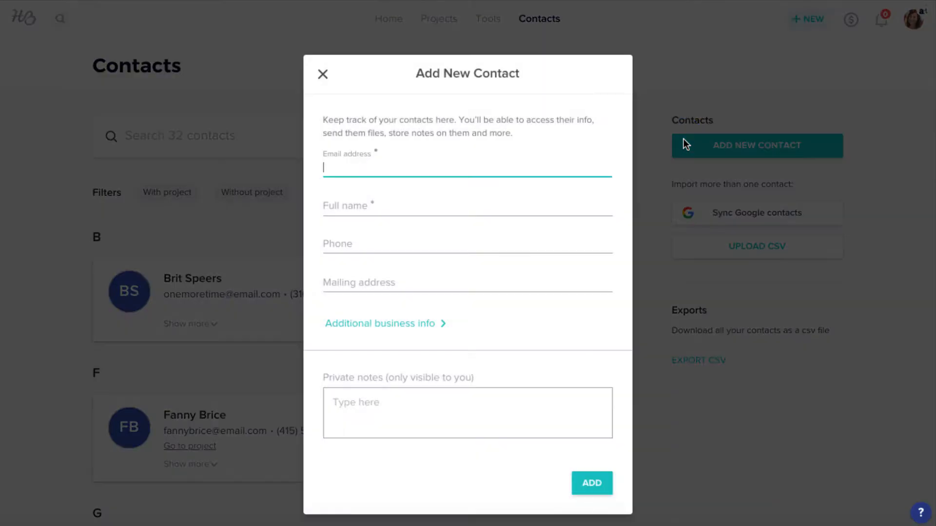
text(tammy2)
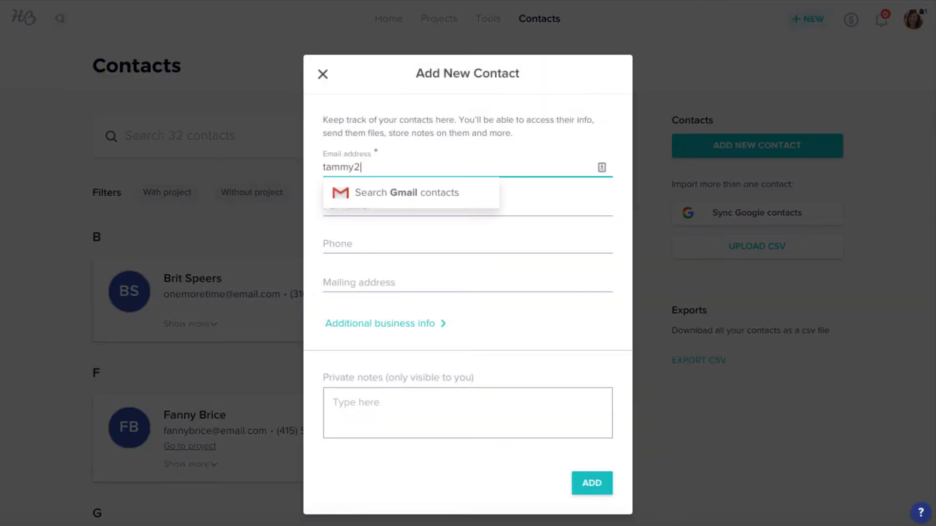
text(Tammy Duckson)
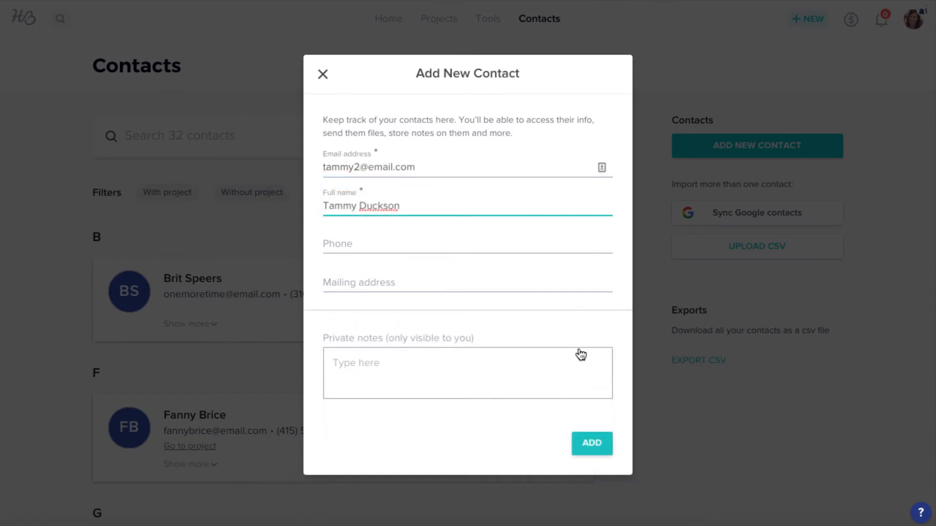
click(590, 444)
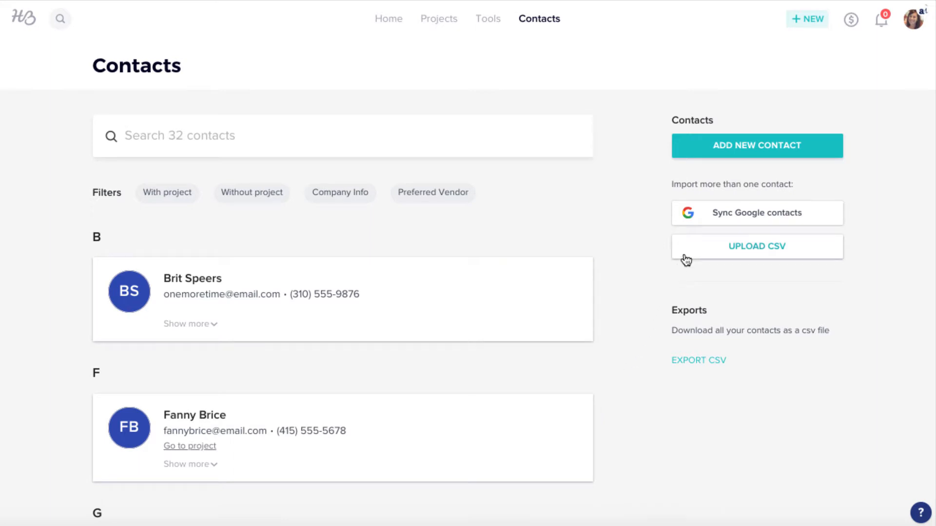
Step: Bring up the CSV client upload screen from the Contacts page
click(756, 246)
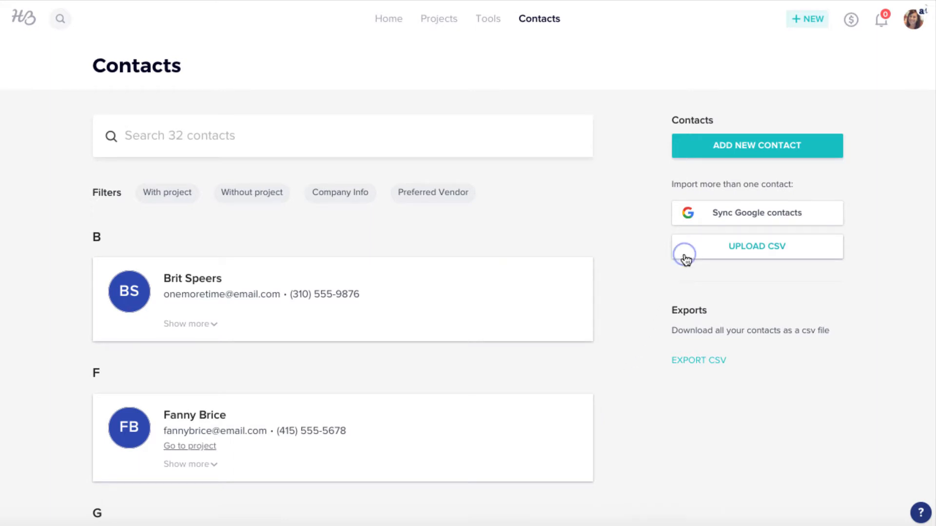
click(756, 247)
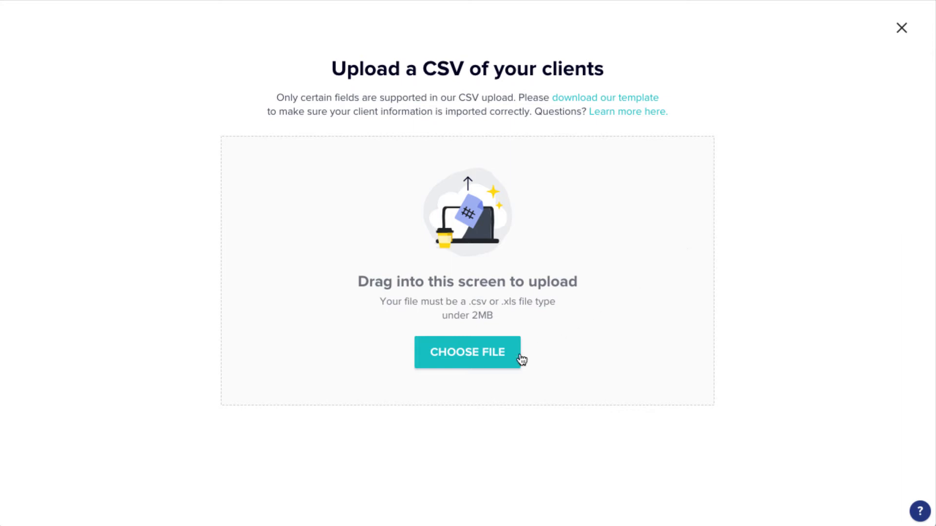
Step: Upload Contact List.csv from the Desktop so HoneyBook starts importing its clients
click(467, 352)
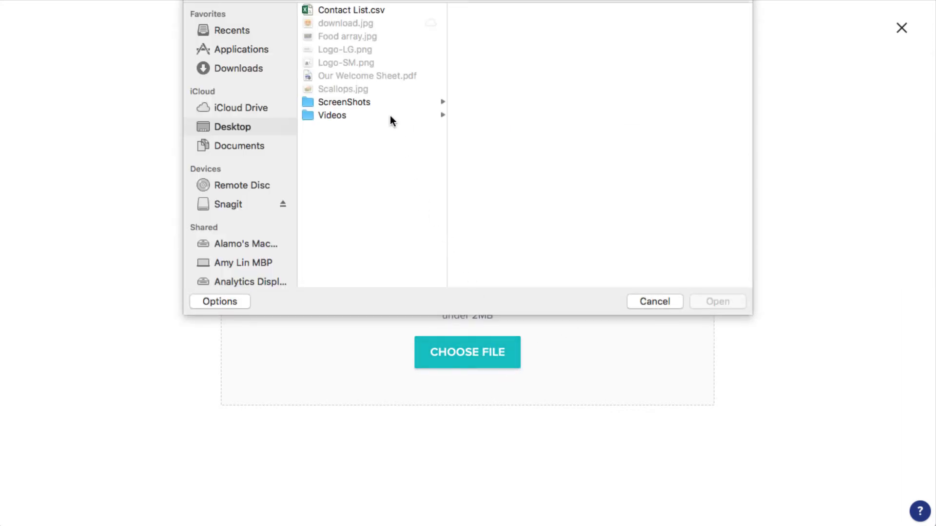
click(351, 9)
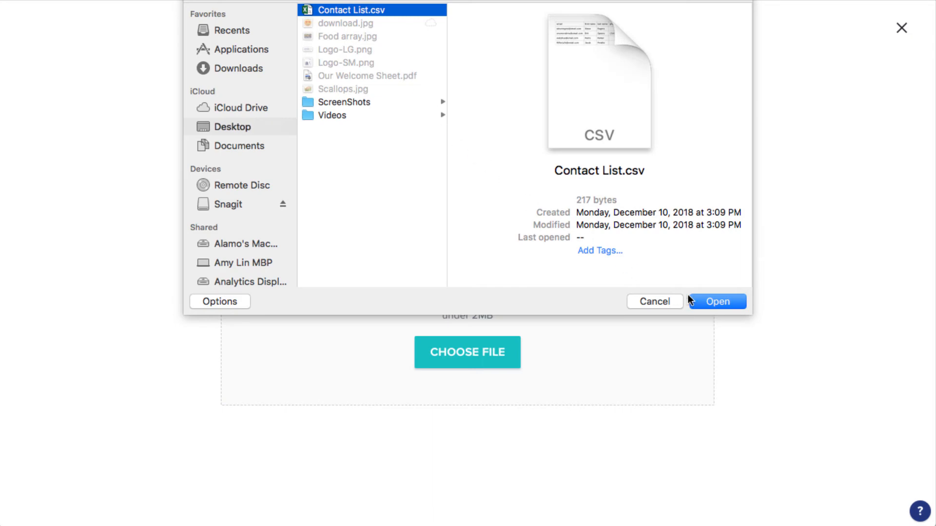
click(716, 301)
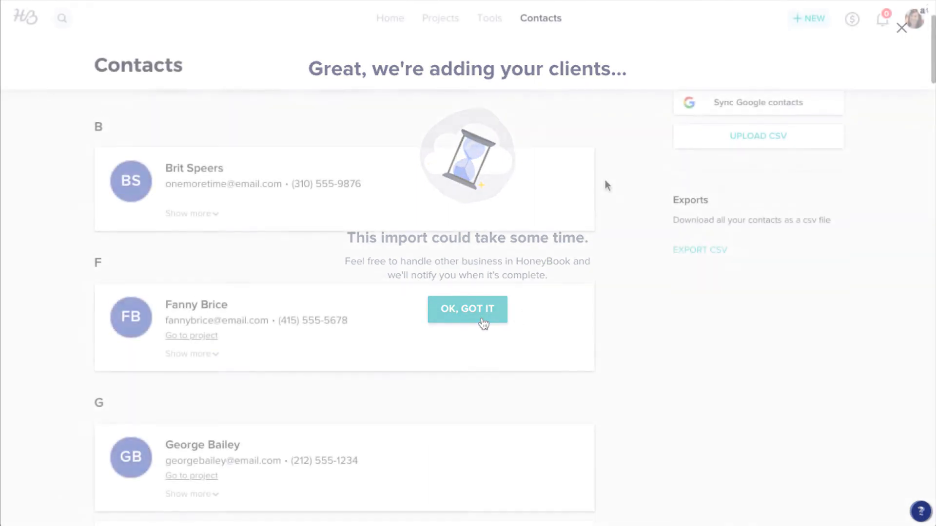
Step: Acknowledge the import notice and look down the refreshed contacts list
click(467, 309)
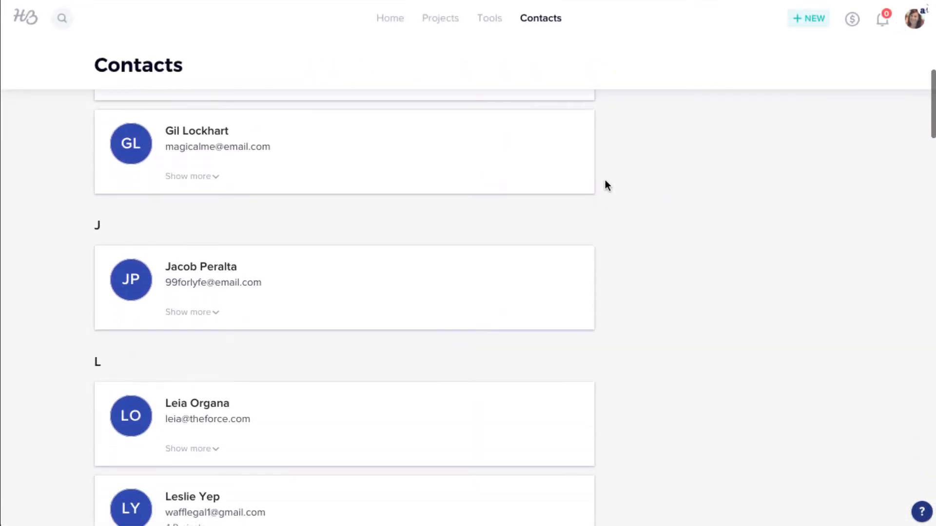
scroll(down, 3)
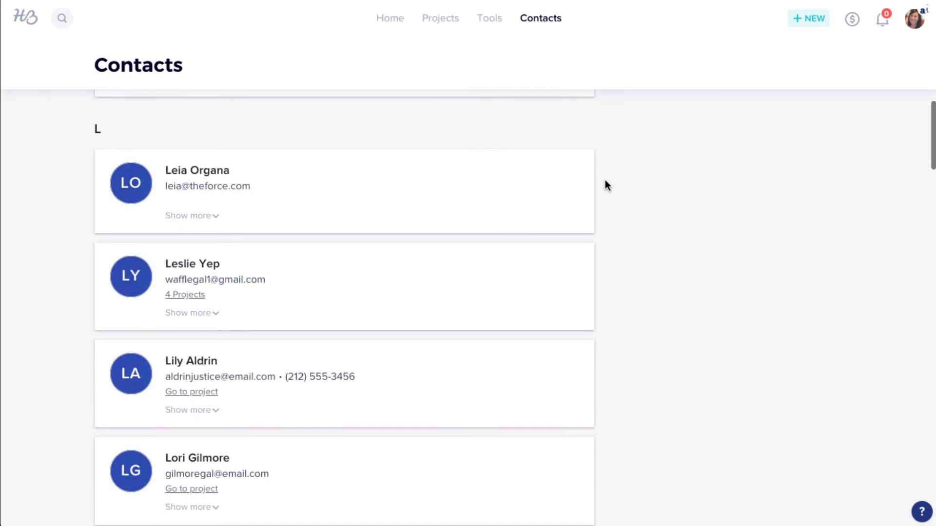